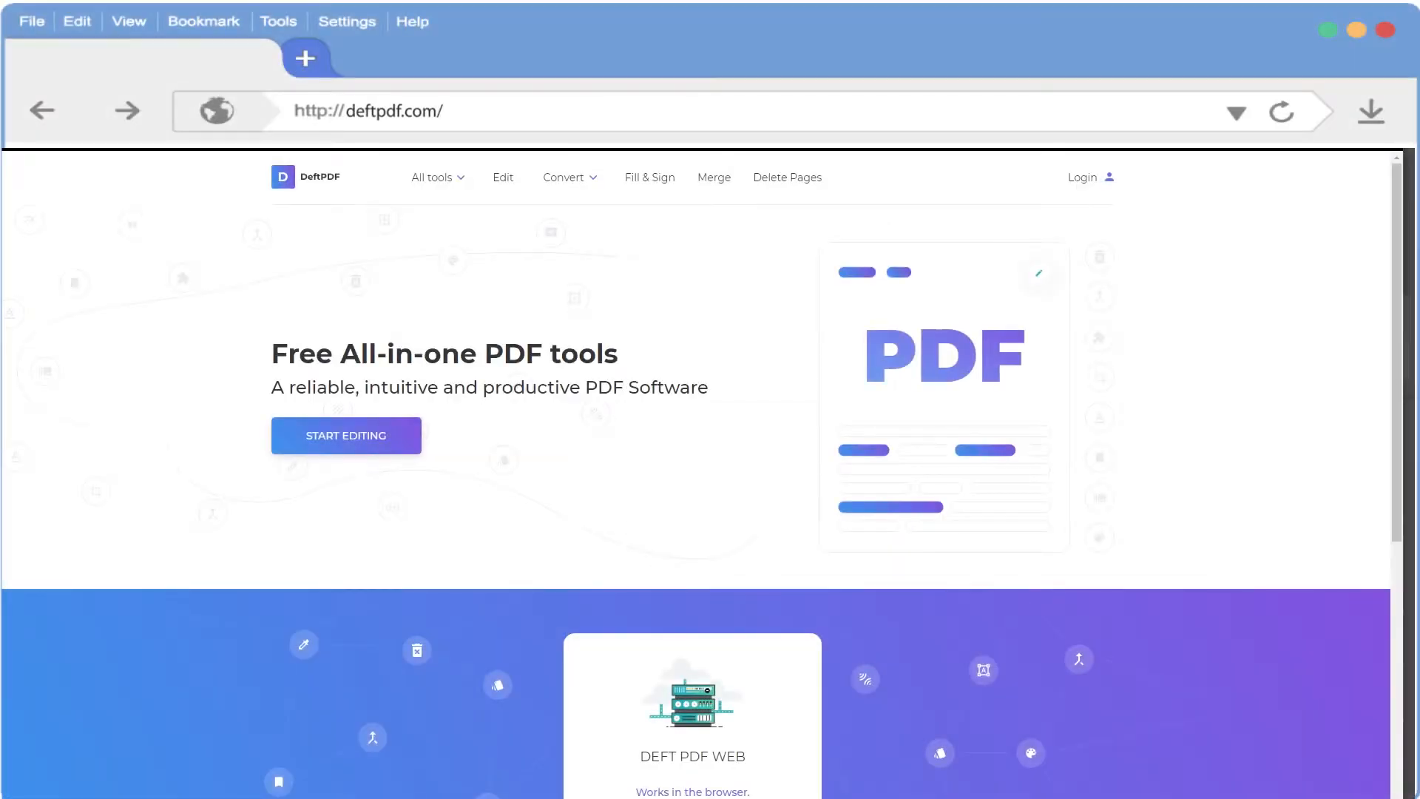
{"action": "mouse_move", "coordinate": [471, 200]}
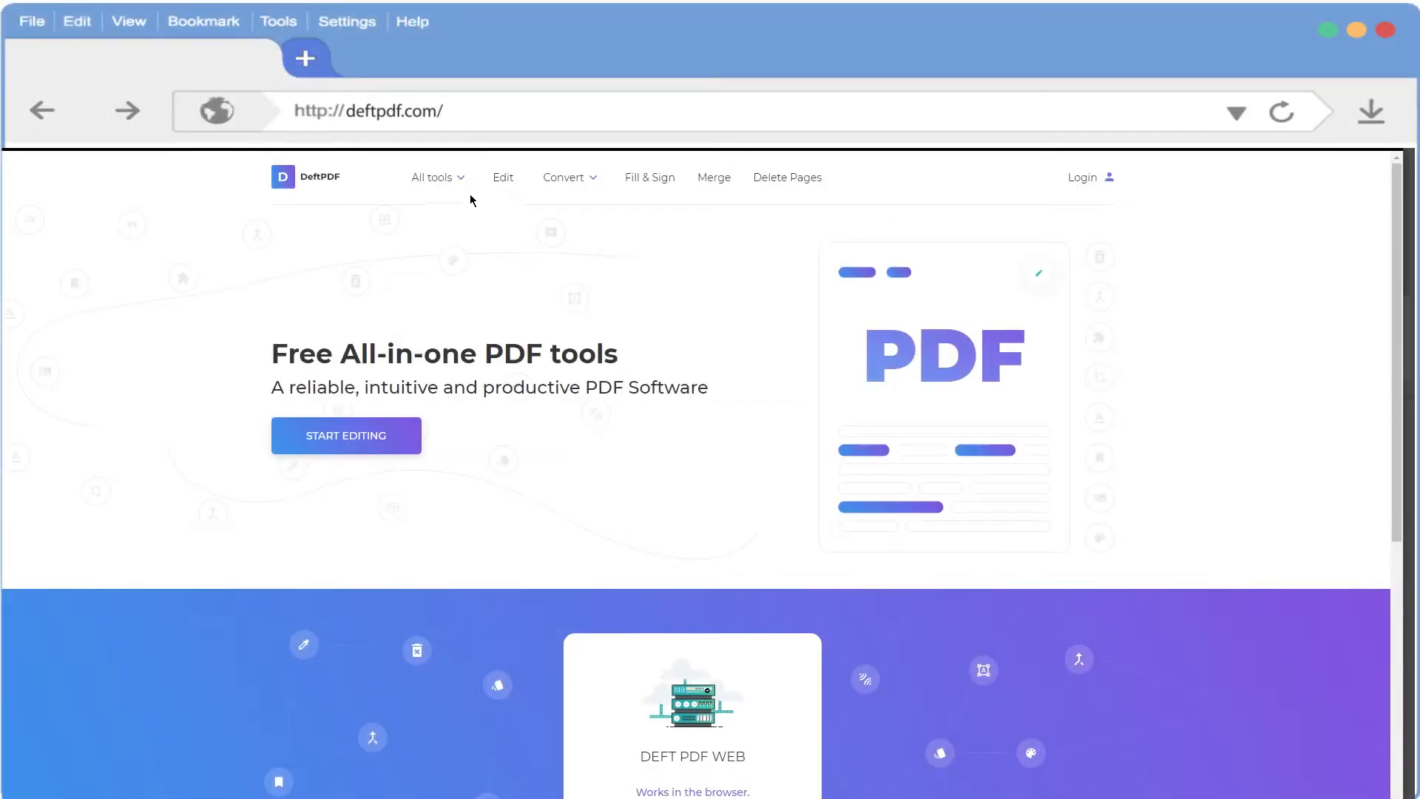
Step: From All tools, open DeftPDF's Header & Footer tool under Edit & Sign
{"action": "left_click", "coordinate": [432, 177]}
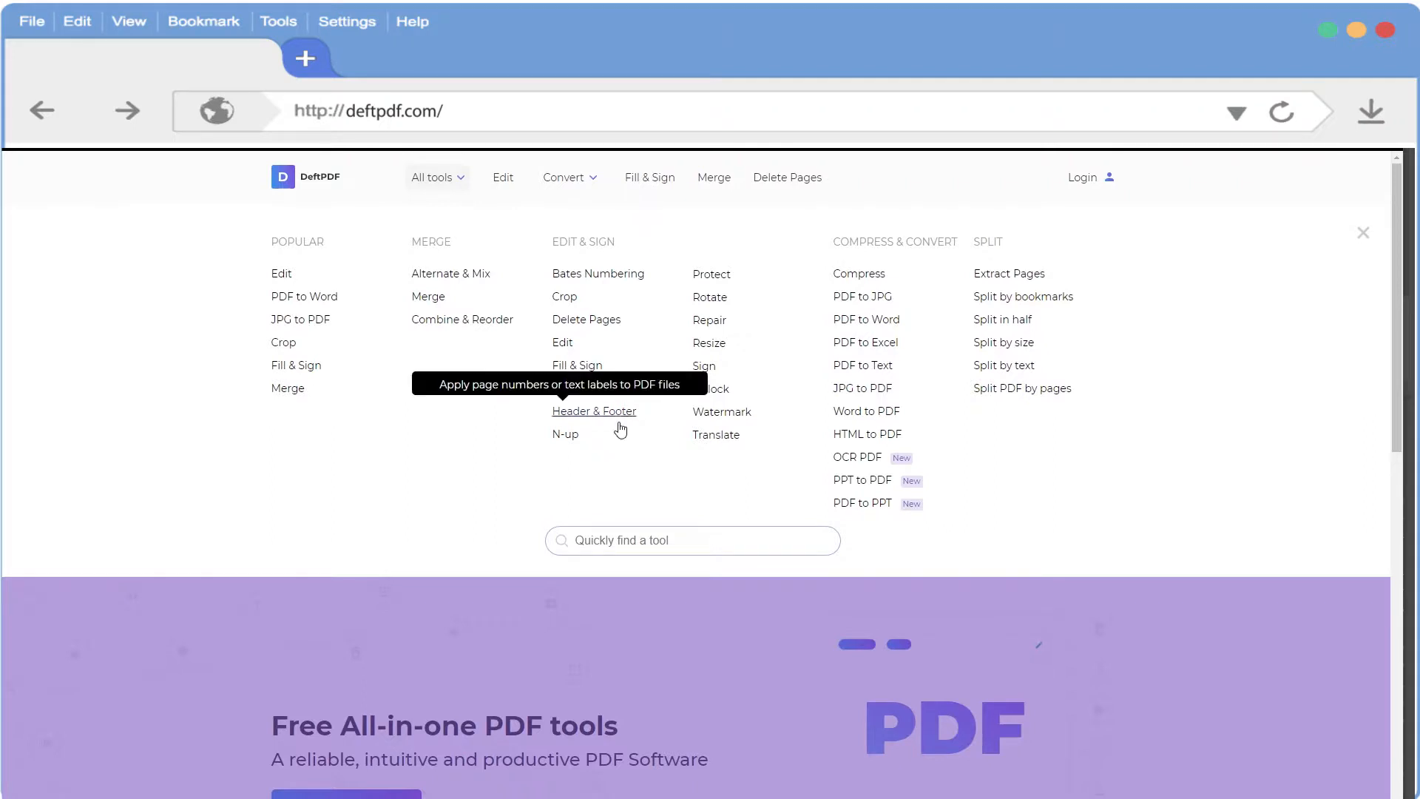
{"action": "left_click", "coordinate": [594, 410]}
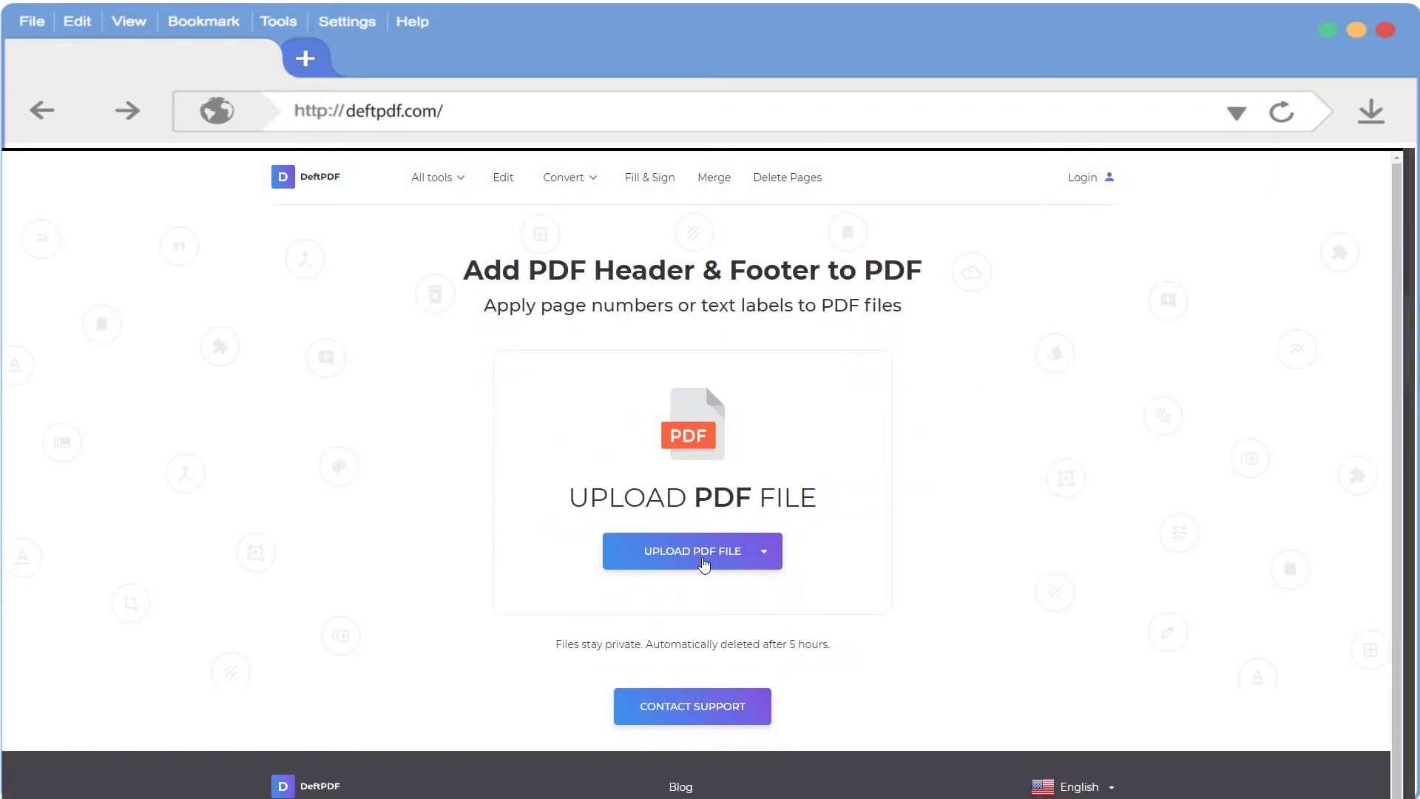
Step: Upload sample.pdf and pick the 'Page 2 of 45' page numbering style
{"action": "left_click", "coordinate": [692, 551]}
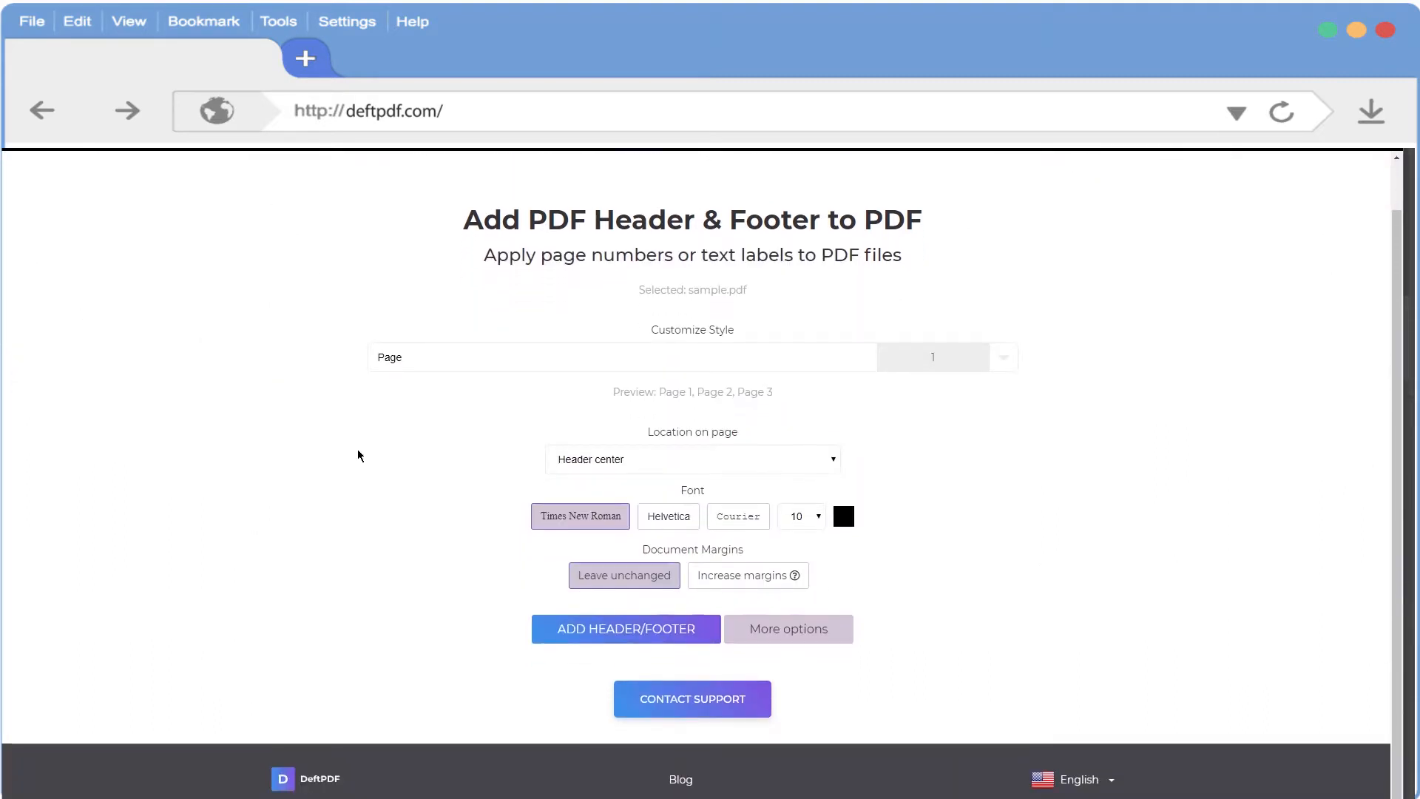
{"action": "mouse_move", "coordinate": [673, 405]}
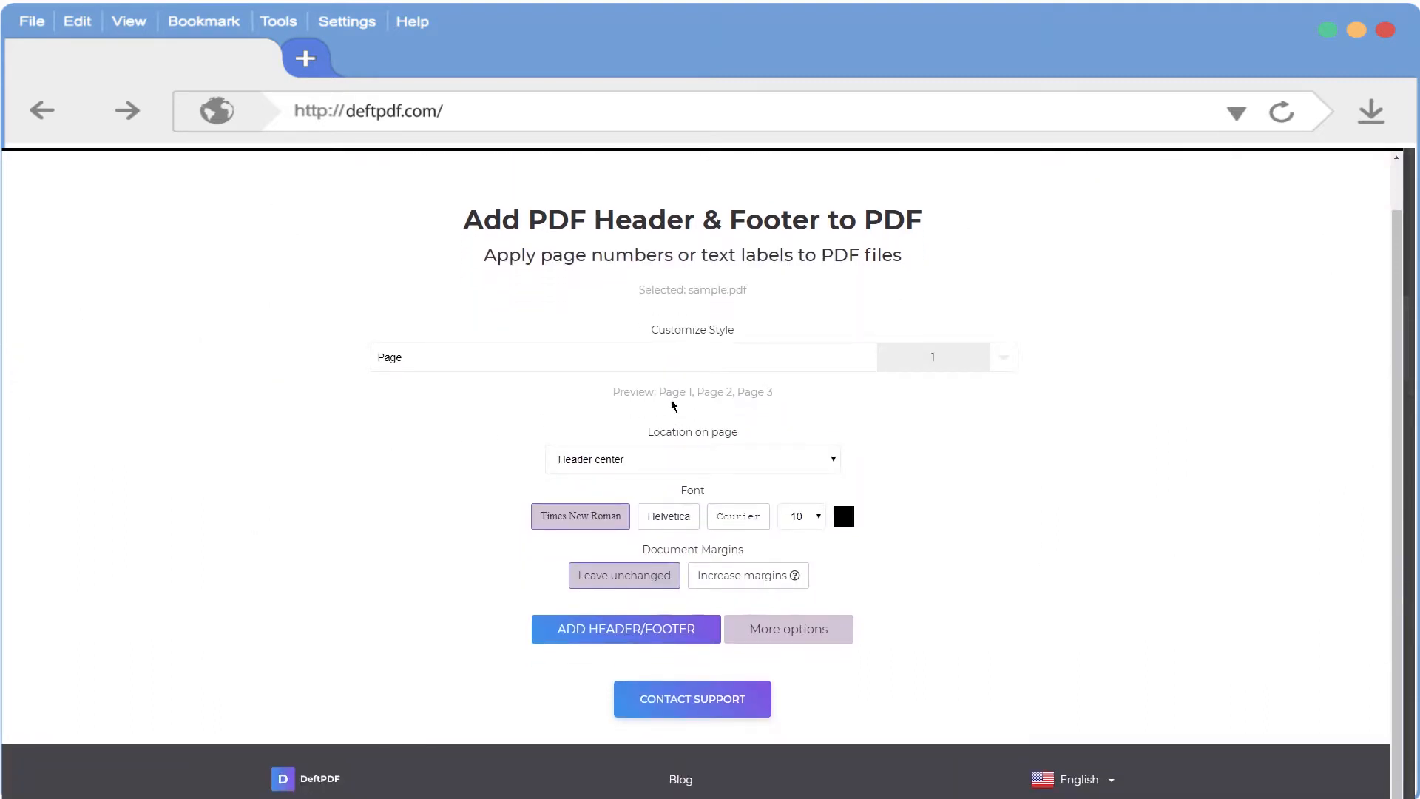
{"action": "left_click", "coordinate": [1003, 357]}
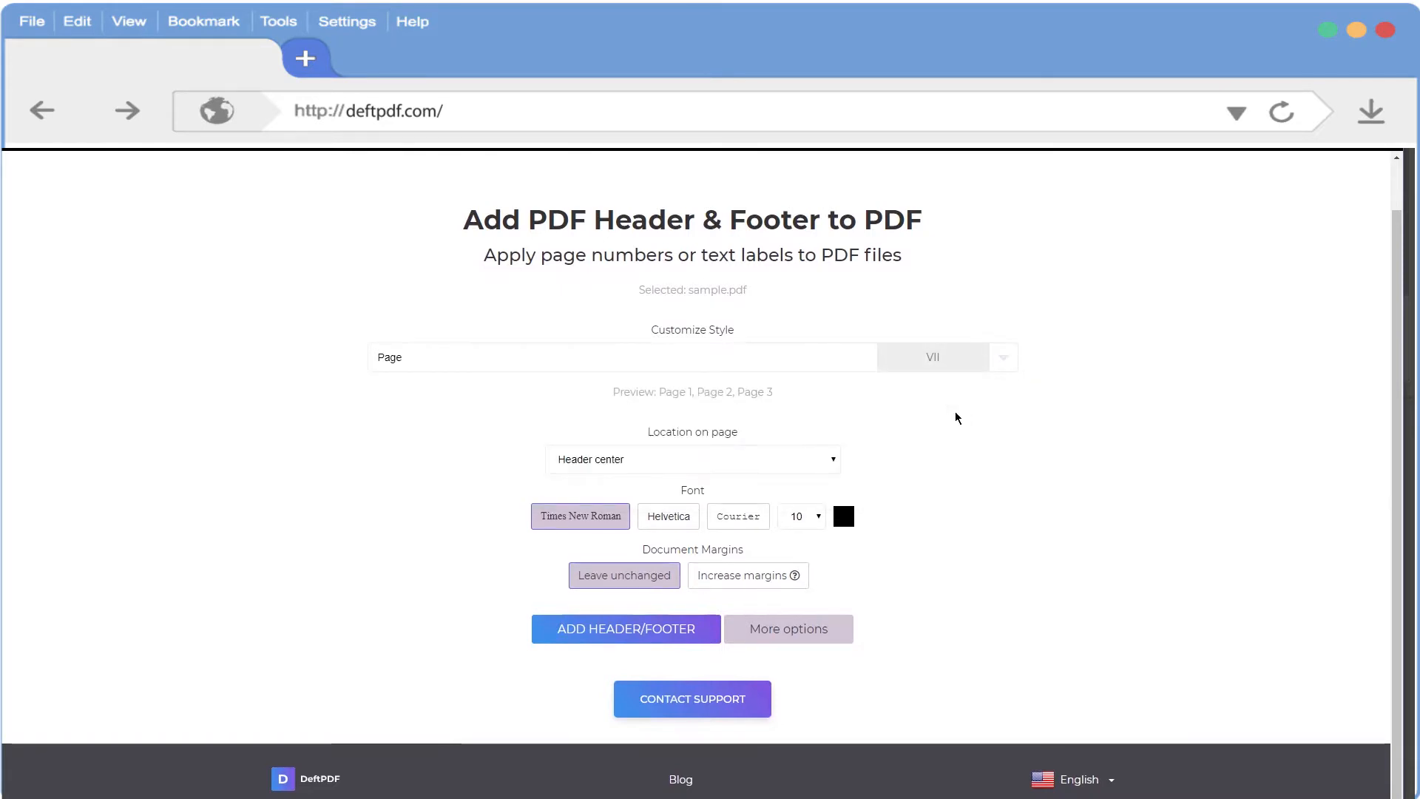
{"action": "left_click", "coordinate": [1004, 358]}
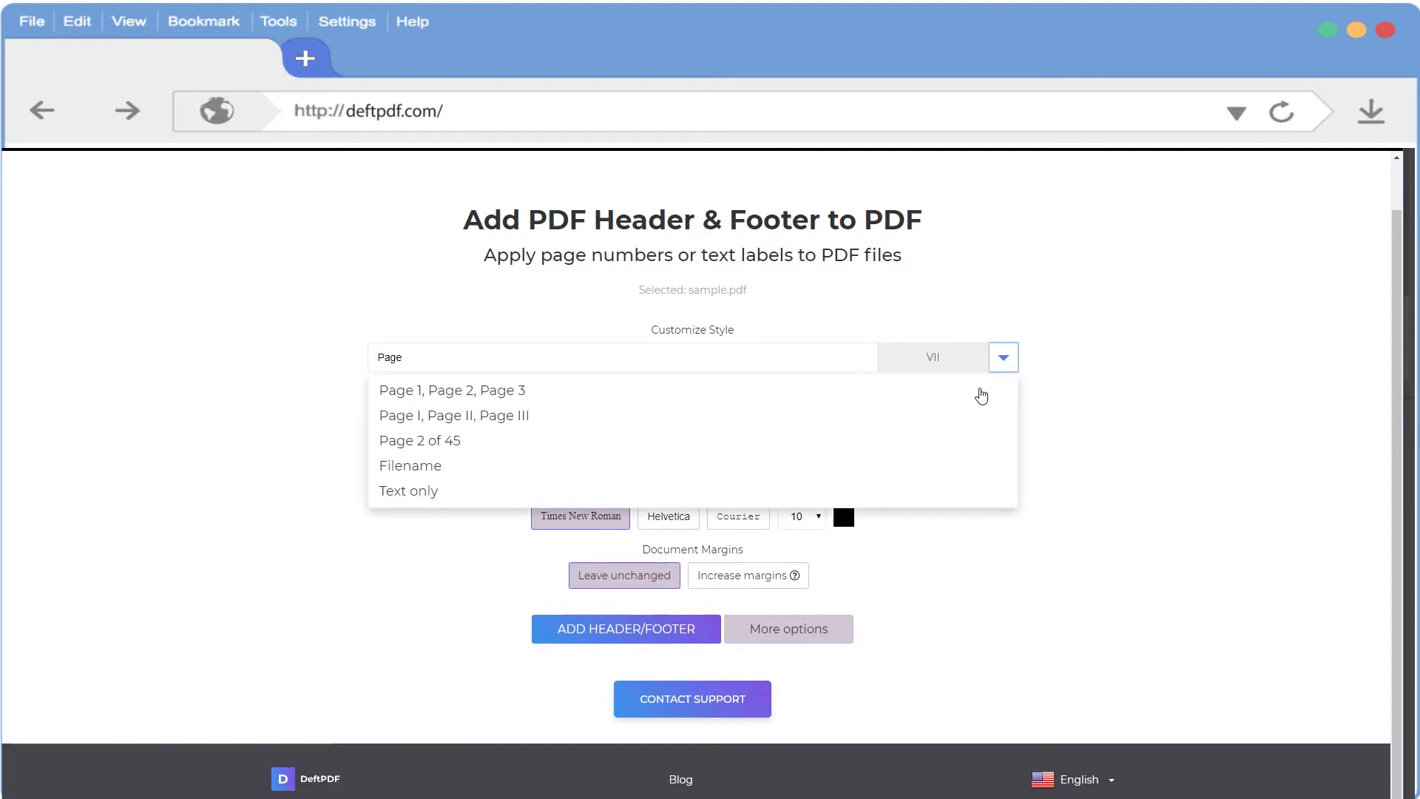
{"action": "left_click", "coordinate": [419, 440]}
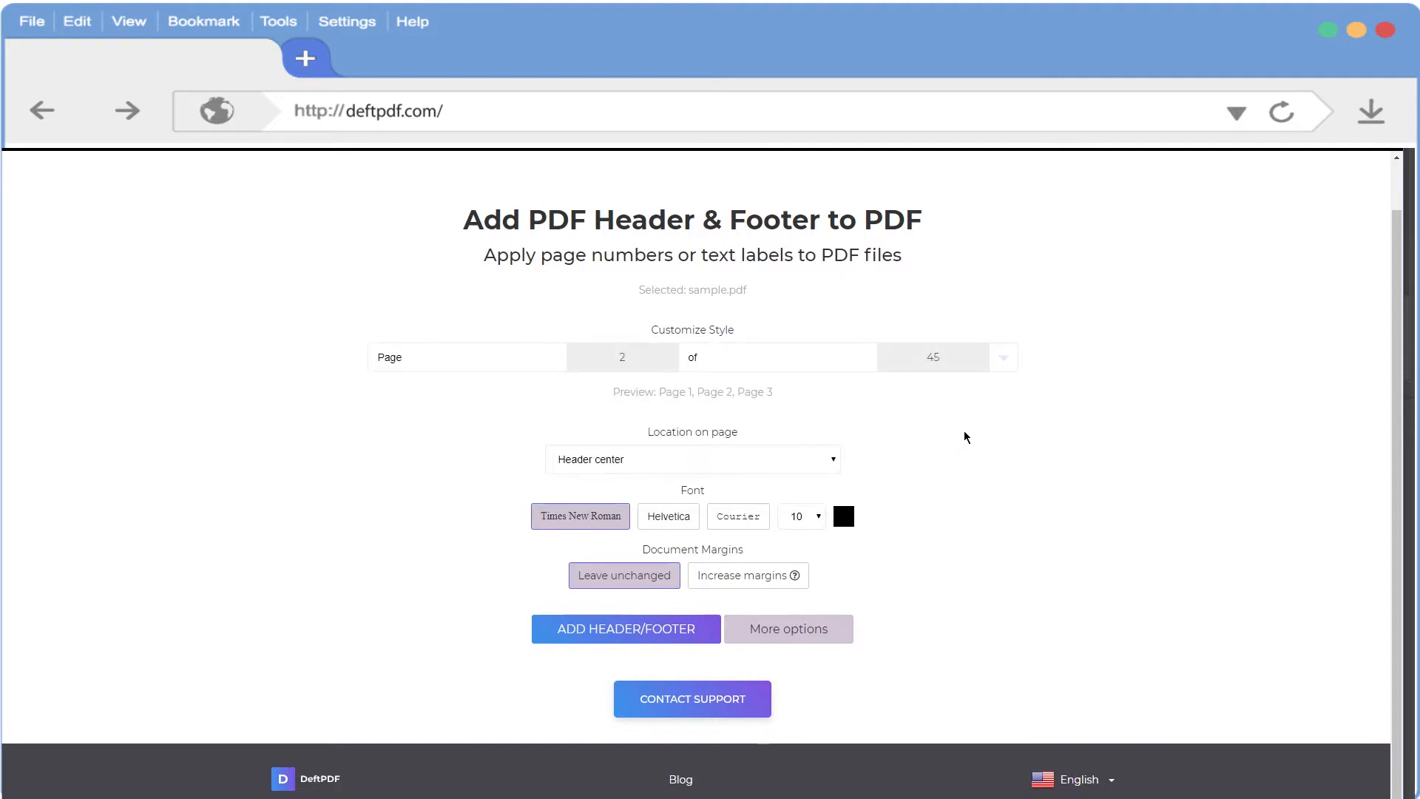
{"action": "left_click", "coordinate": [692, 459]}
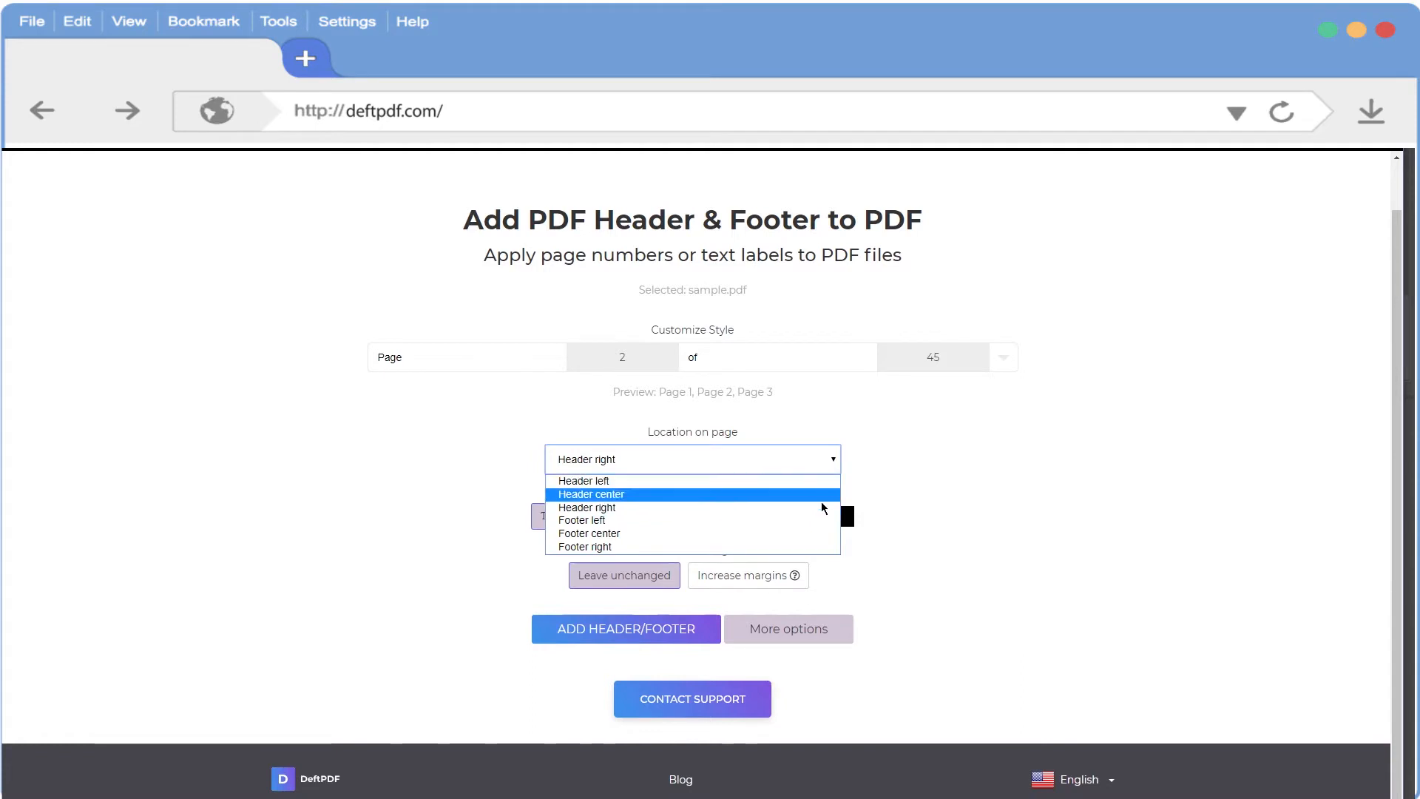
Step: Place the number at footer left in purple 11-point Courier, with increased margins
{"action": "left_click", "coordinate": [581, 520]}
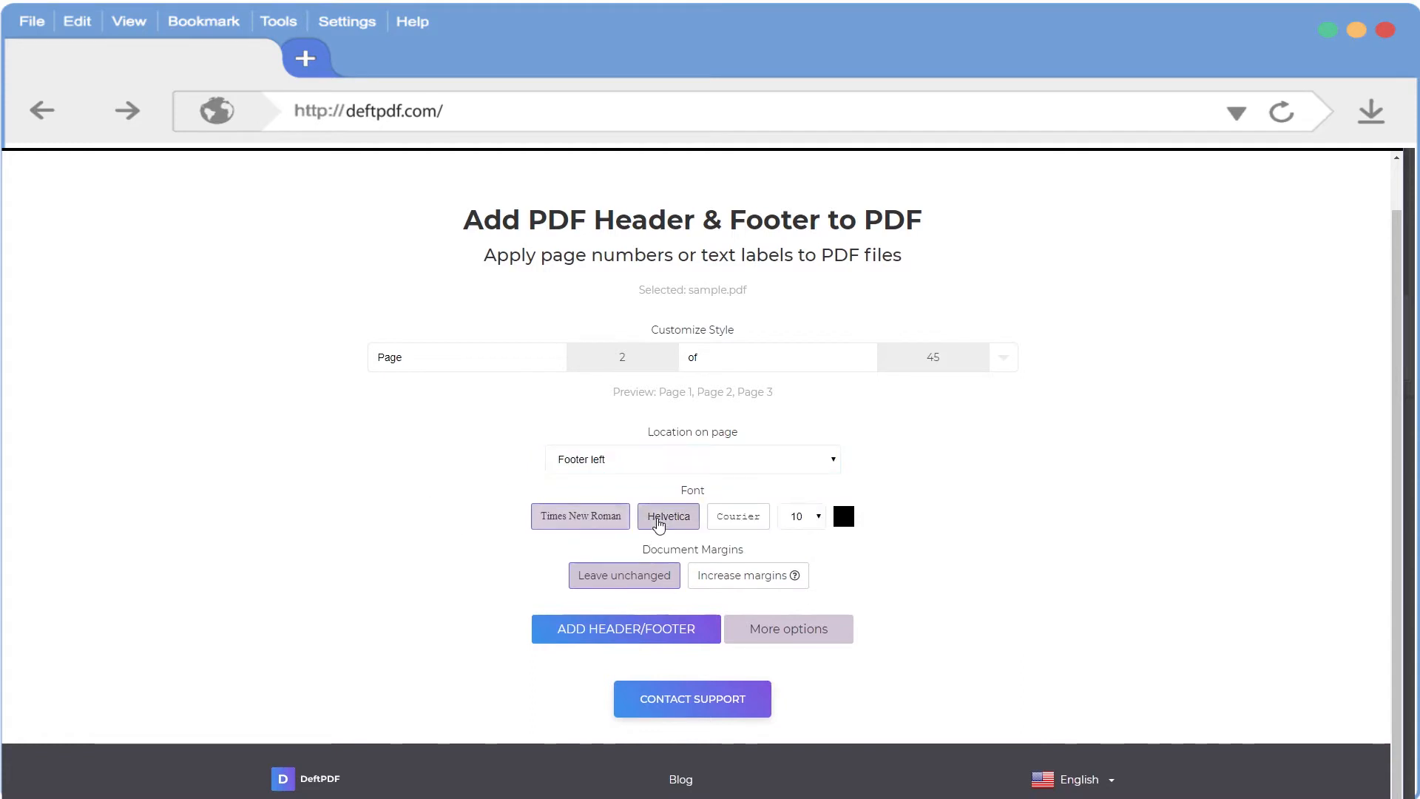
{"action": "left_click", "coordinate": [801, 516]}
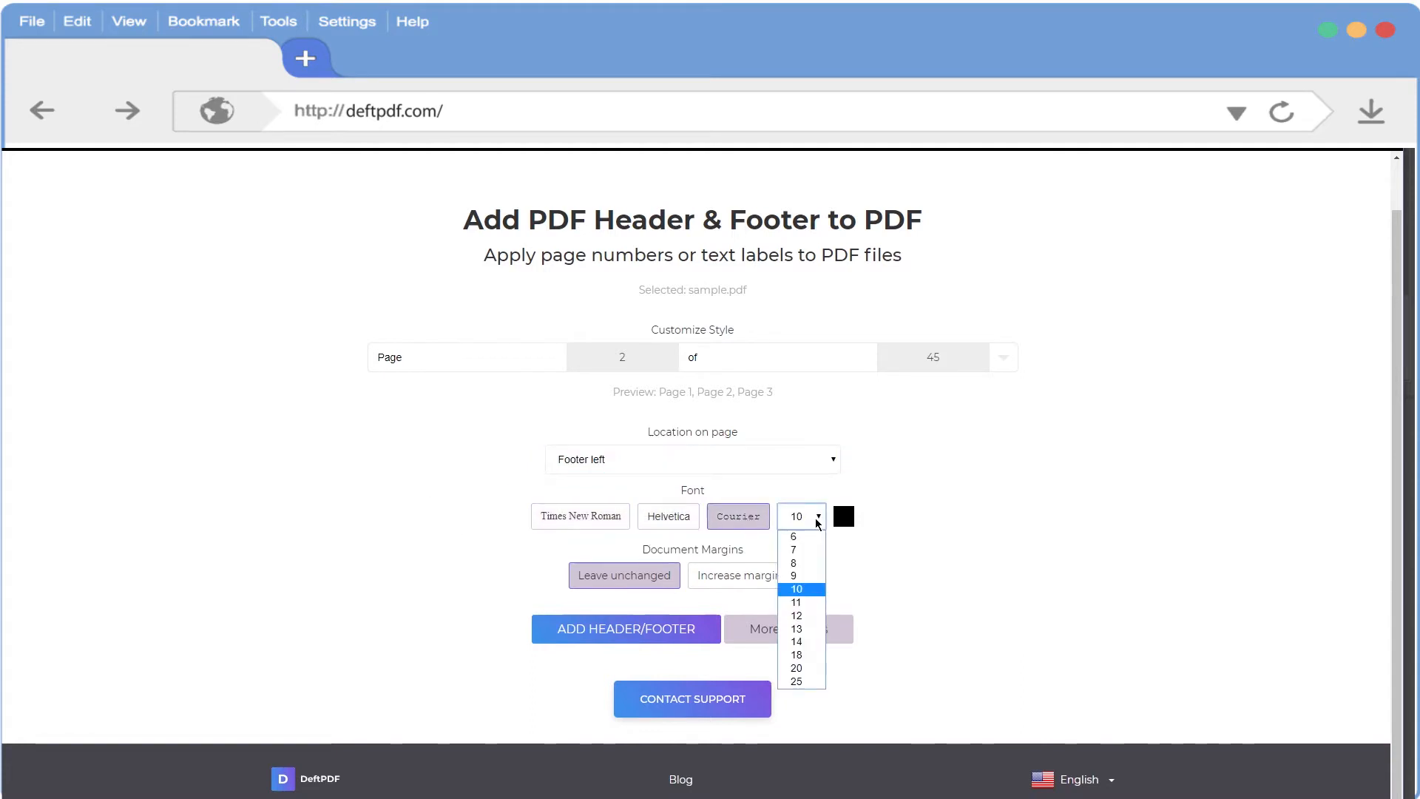
{"action": "left_click", "coordinate": [796, 602]}
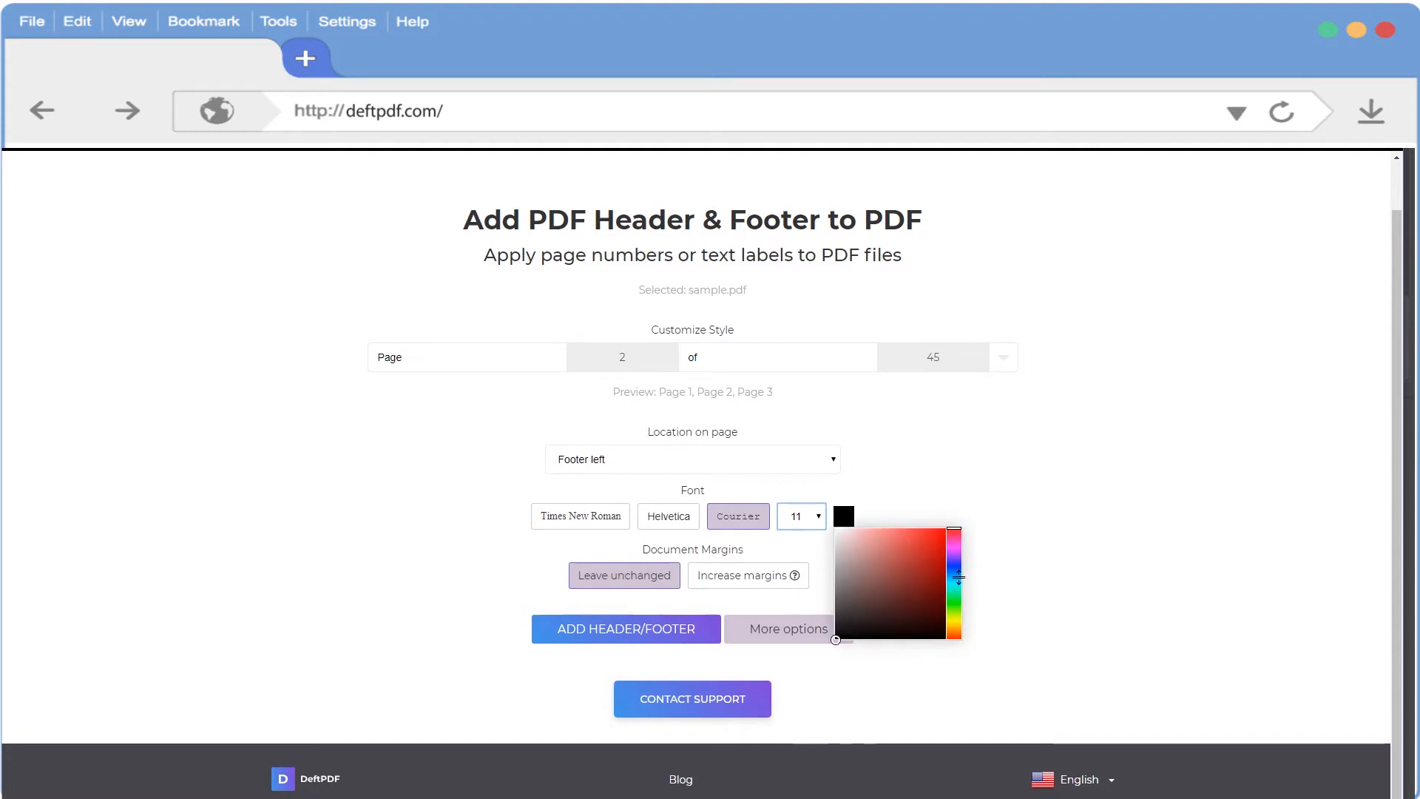
{"action": "left_click", "coordinate": [954, 564]}
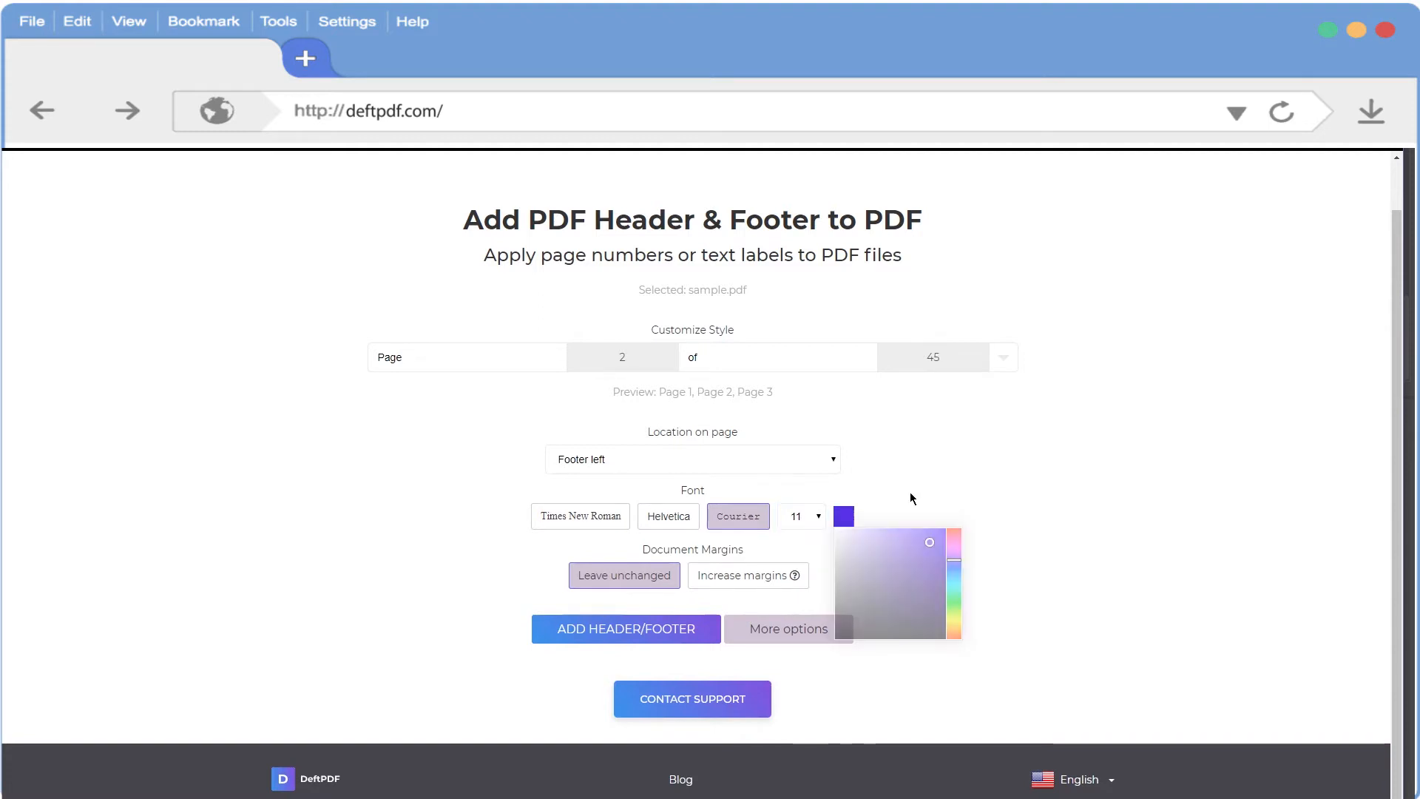
{"action": "left_click", "coordinate": [756, 575]}
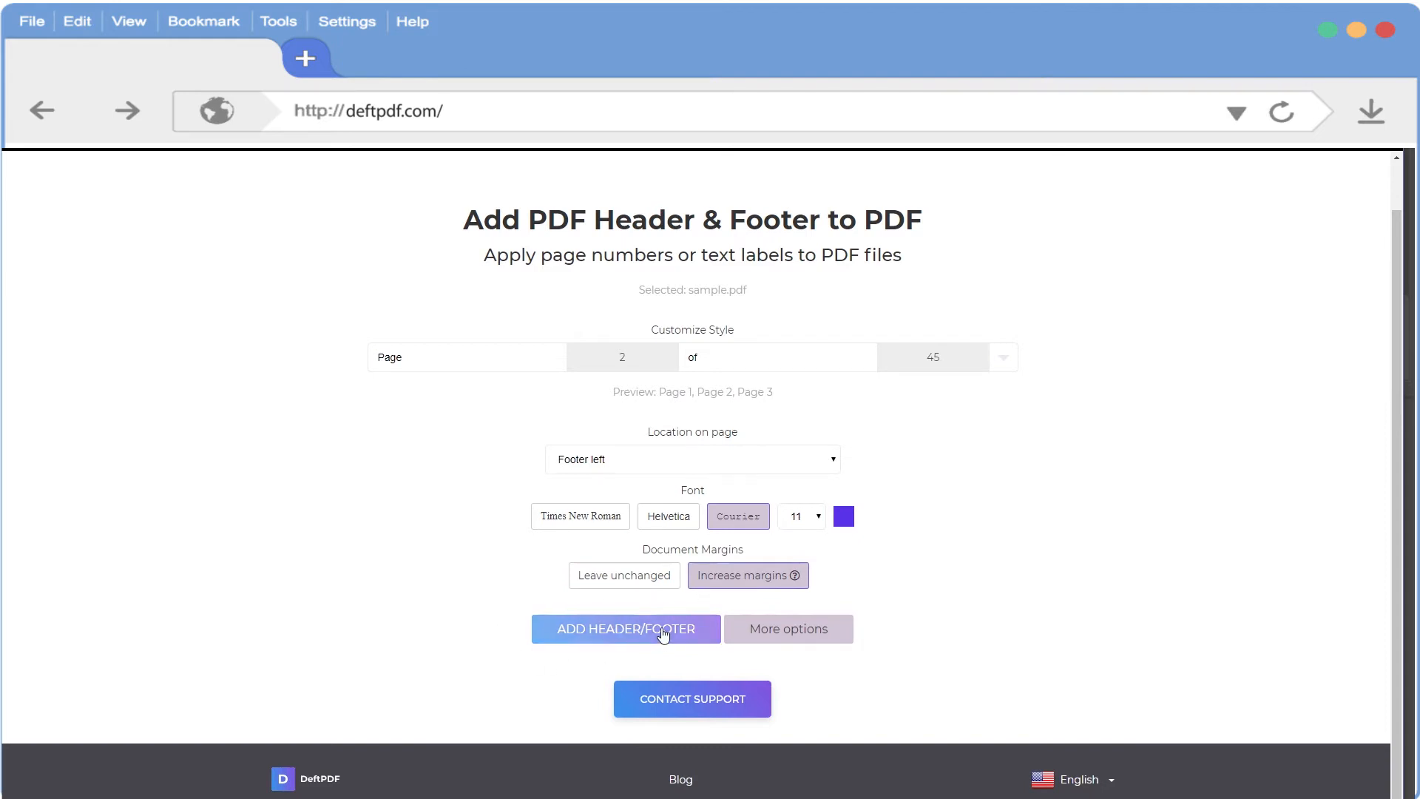
Step: Generate the numbered PDF and save sample_header_footer.pdf to Downloads
{"action": "left_click", "coordinate": [626, 628]}
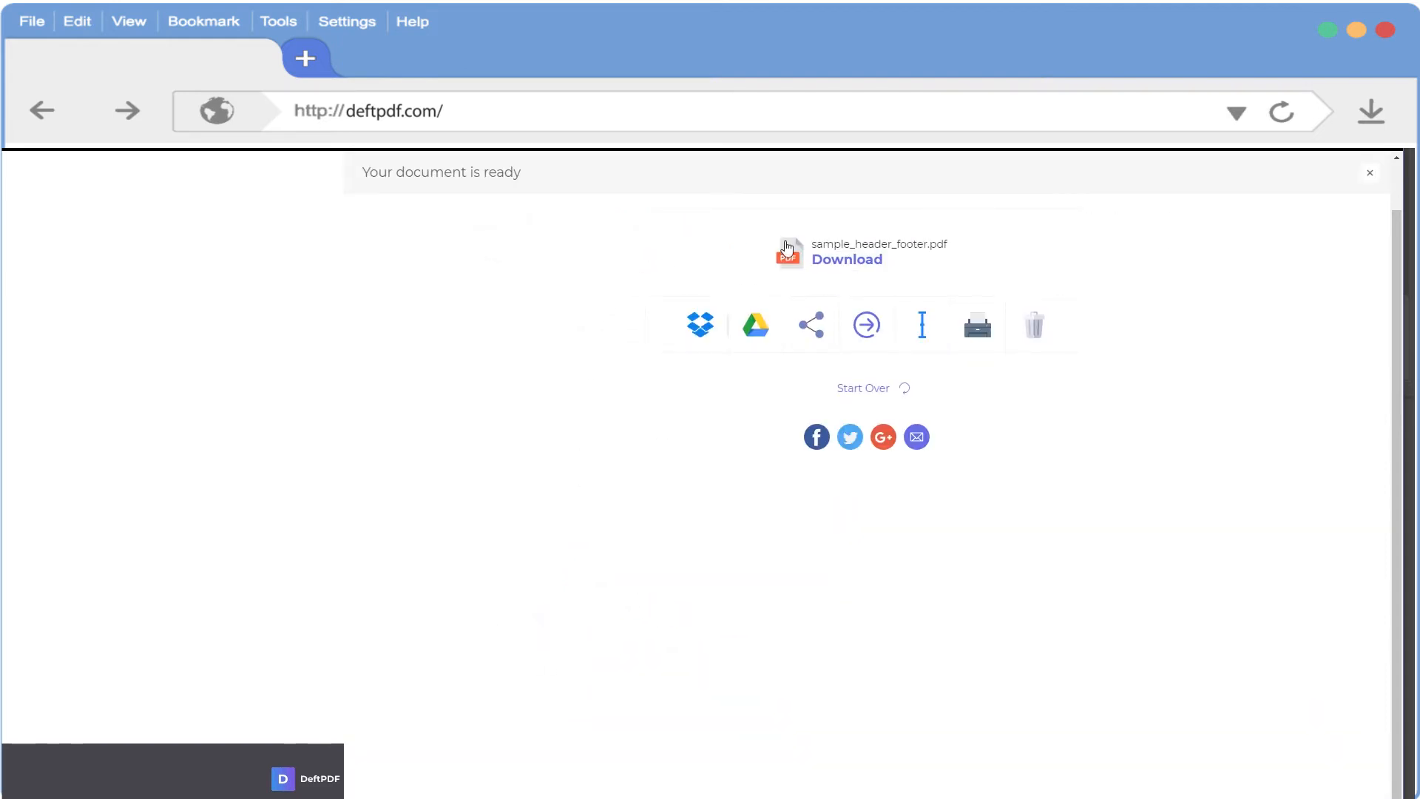
{"action": "left_click", "coordinate": [846, 259]}
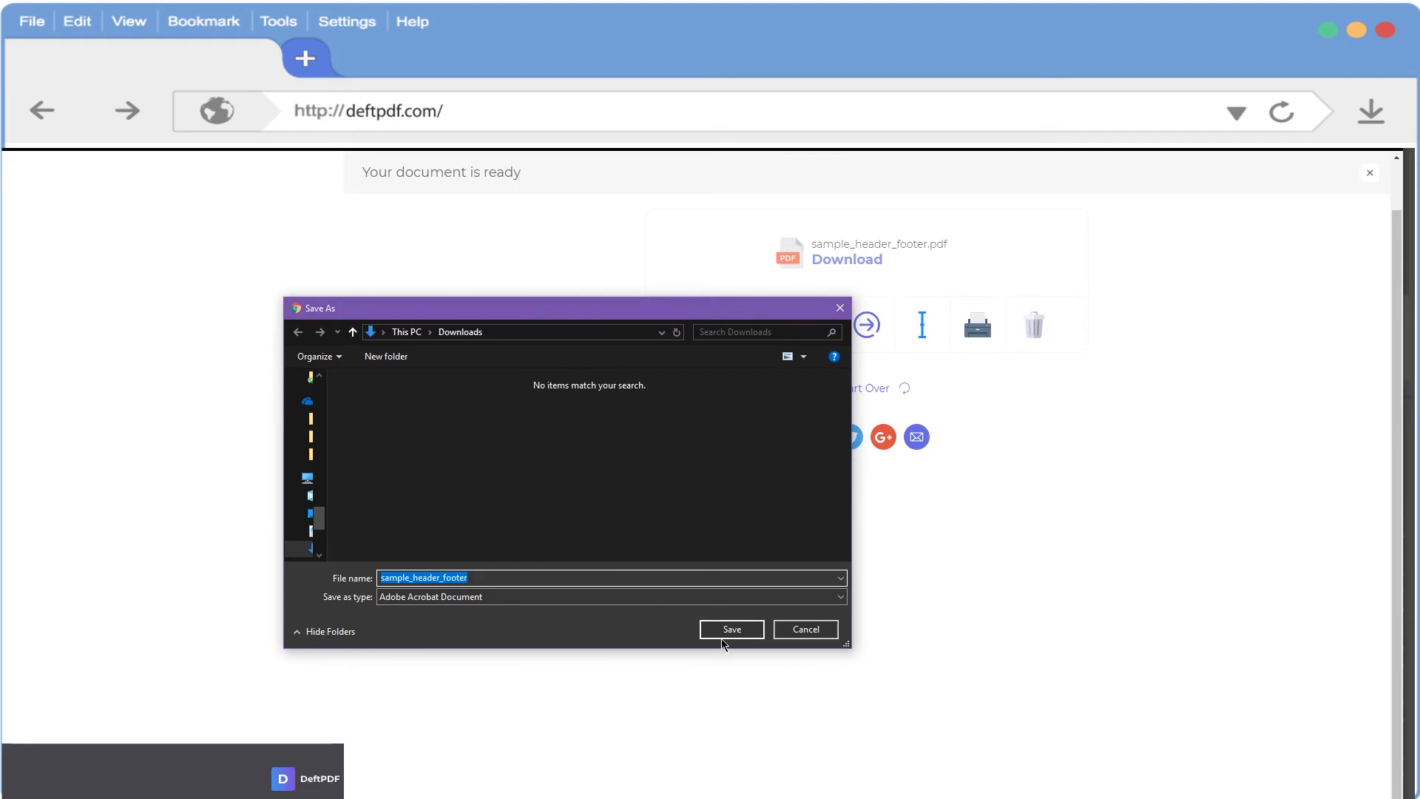
{"action": "left_click", "coordinate": [732, 628]}
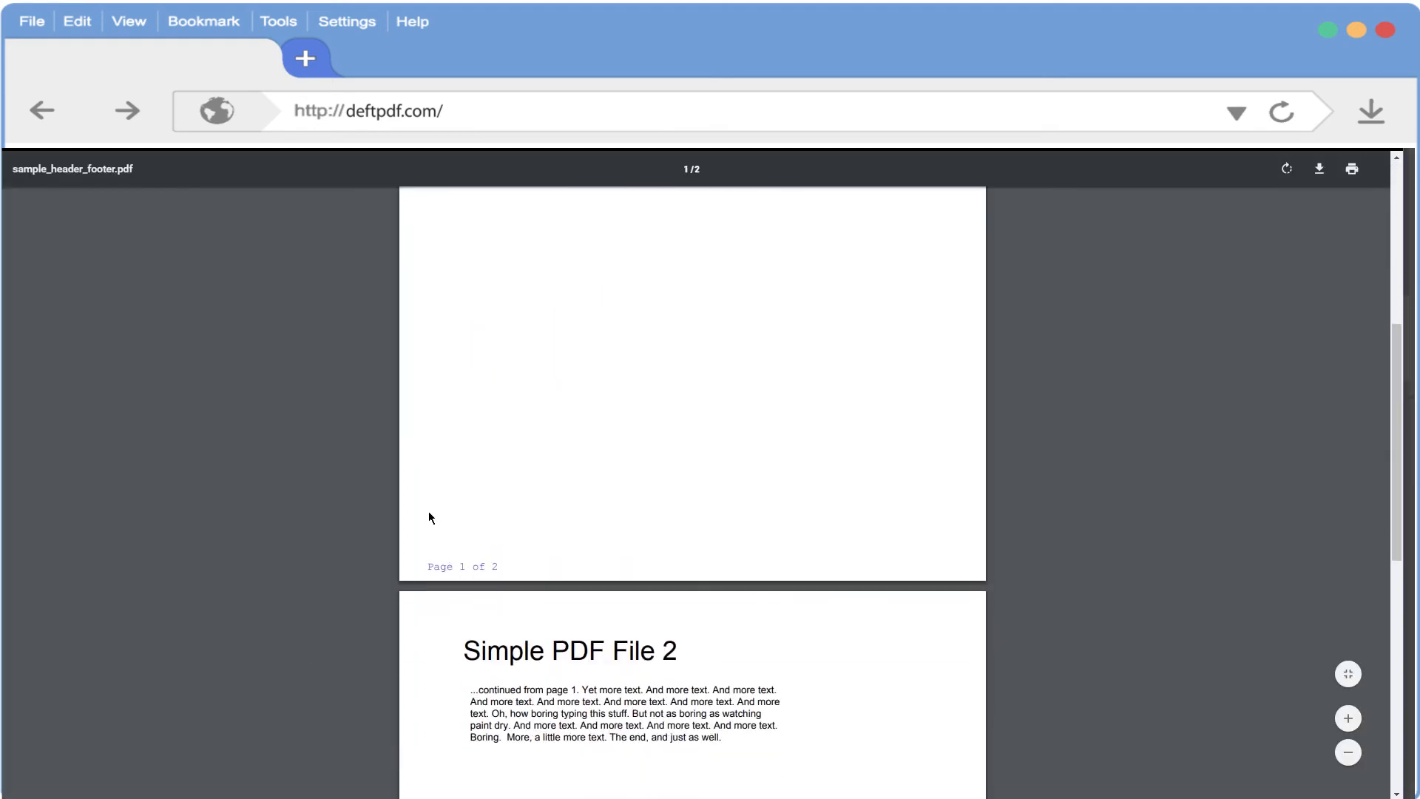